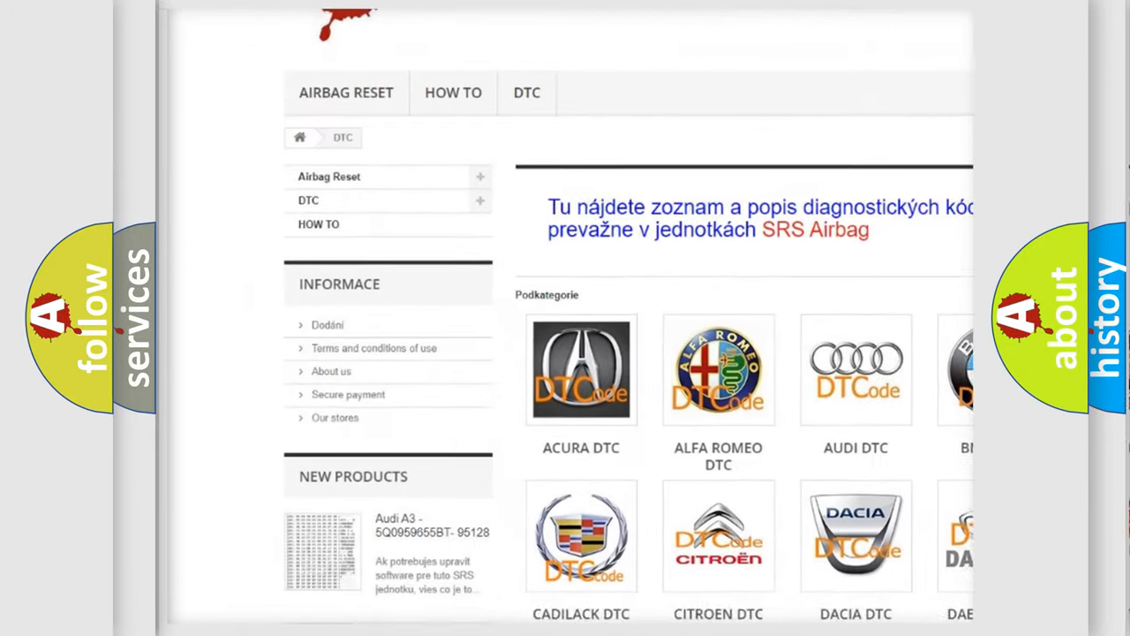
scroll("down", 3)
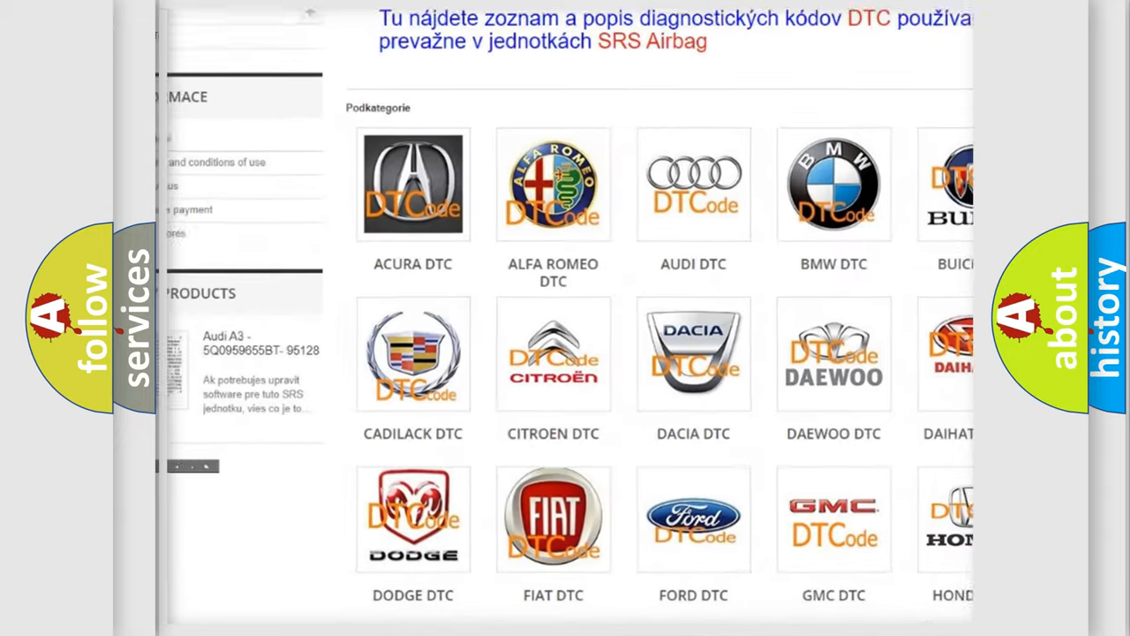
scroll("down", 3)
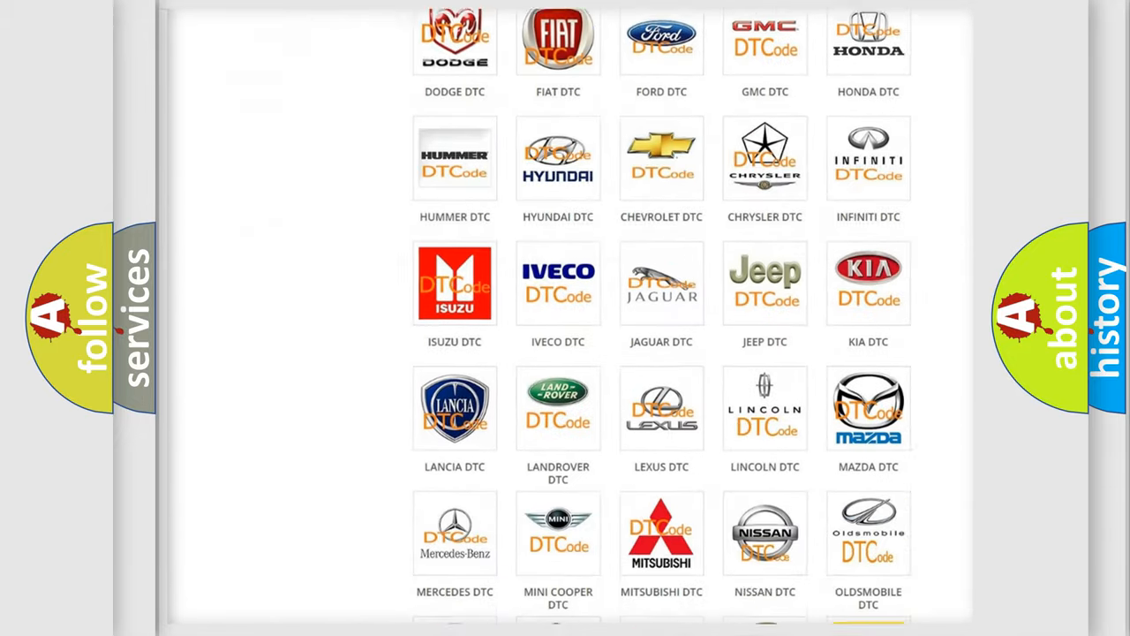
scroll("down", 3)
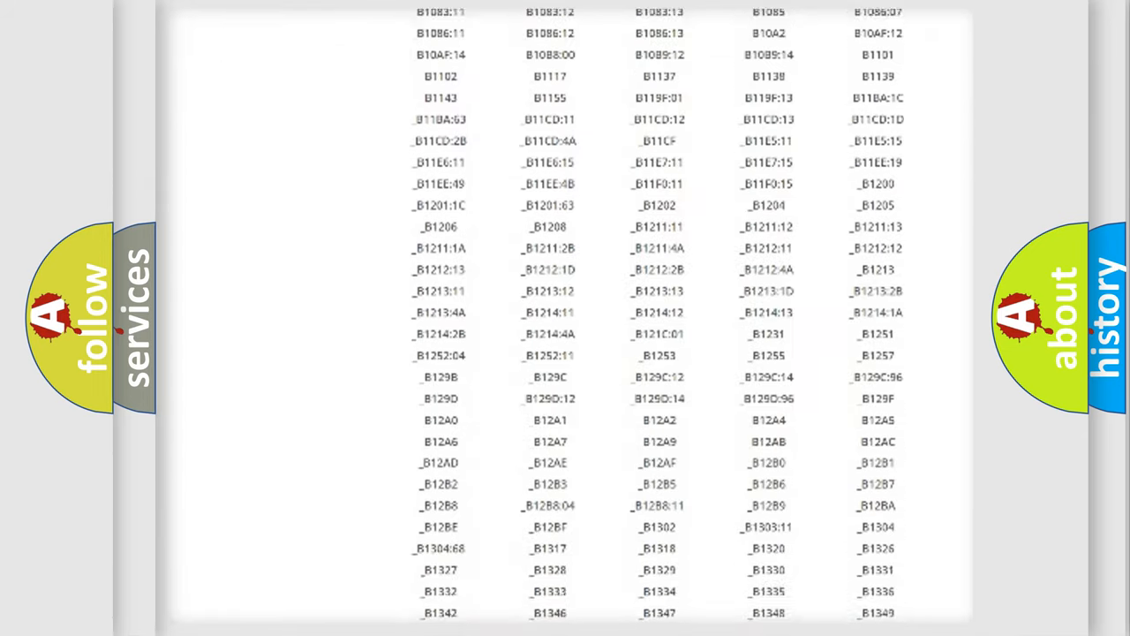
scroll("down", 3)
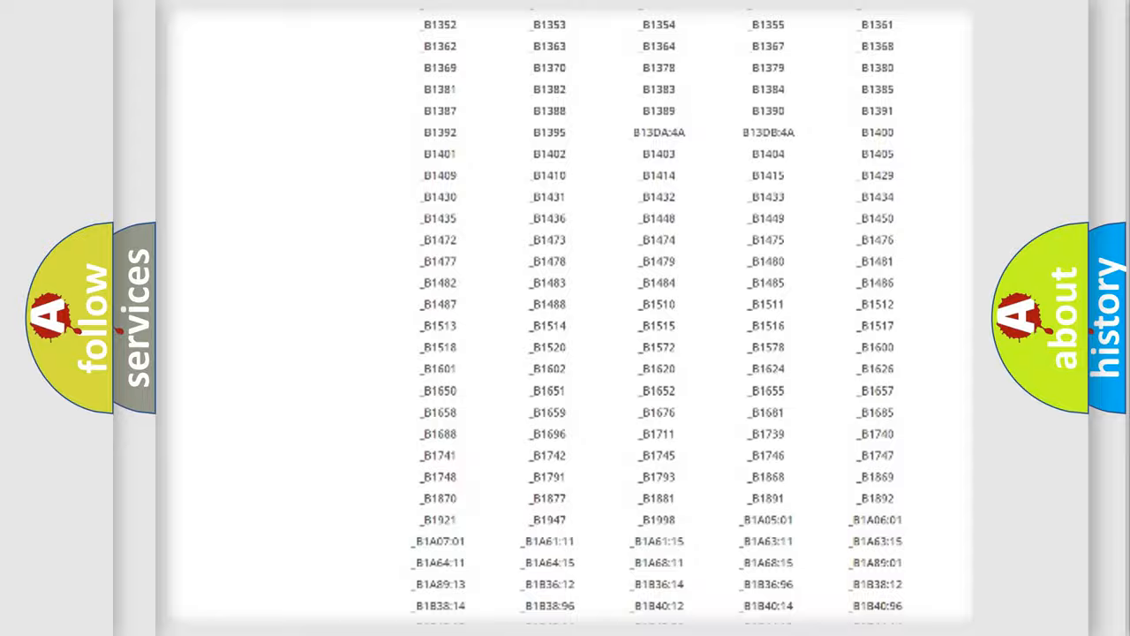